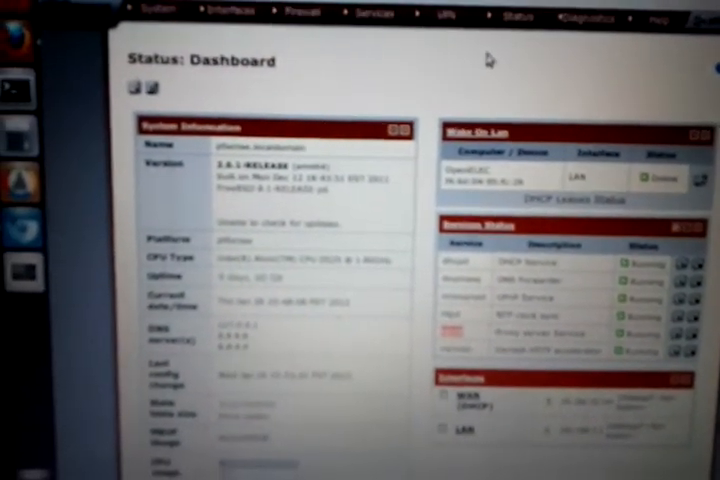
# Open the Status dropdown from the Dashboard's top navigation bar.
pyautogui.click(518, 38)
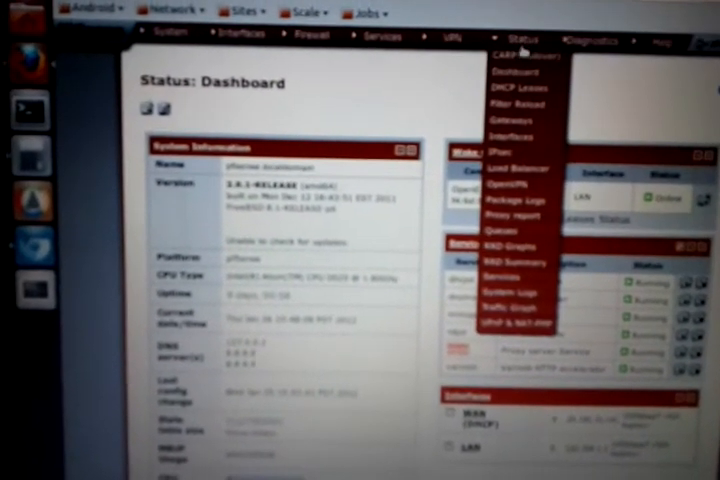
# Choose Proxy report to reach the LightSquid report settings page.
pyautogui.click(513, 216)
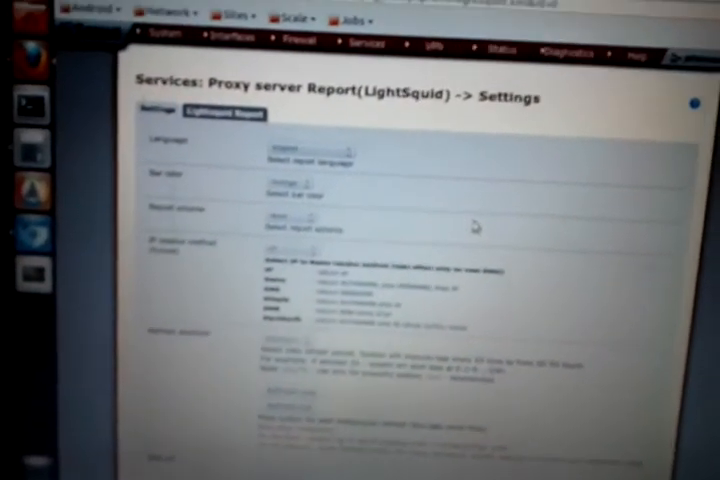